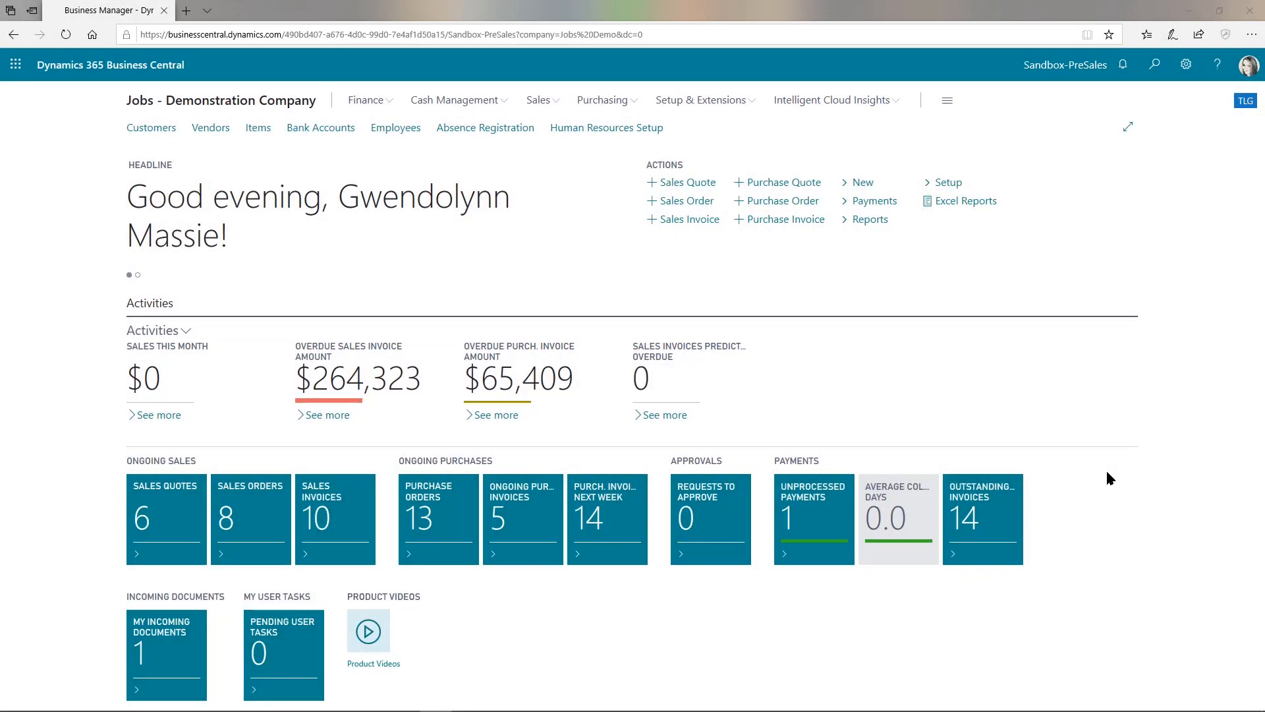
{"action": "mouse_move", "coordinate": [1067, 572]}
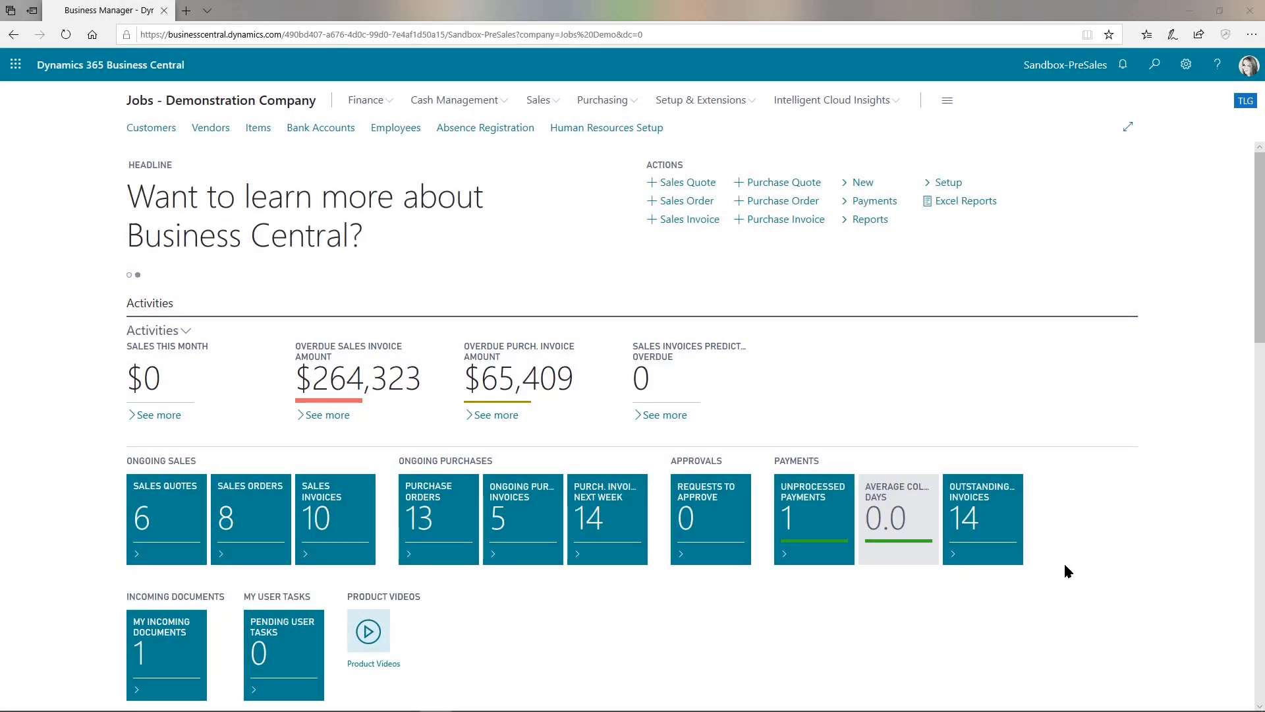
{"action": "mouse_move", "coordinate": [1081, 562]}
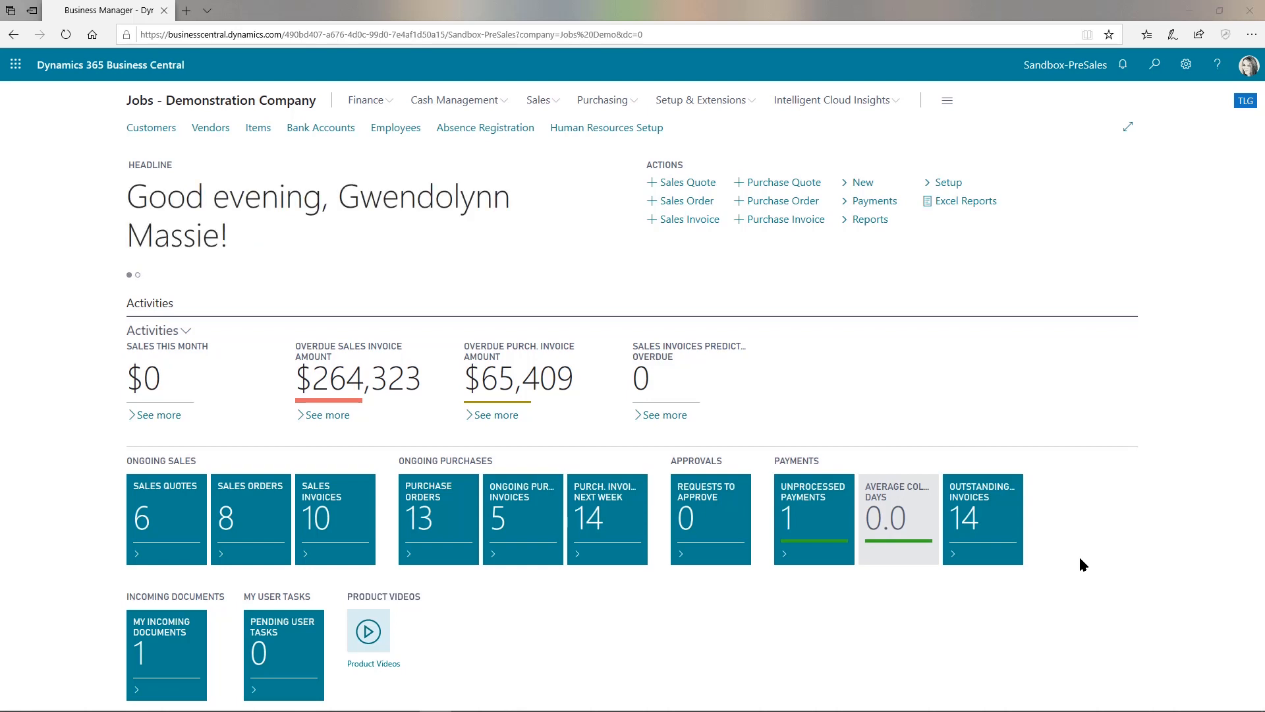
{"action": "mouse_move", "coordinate": [1058, 538]}
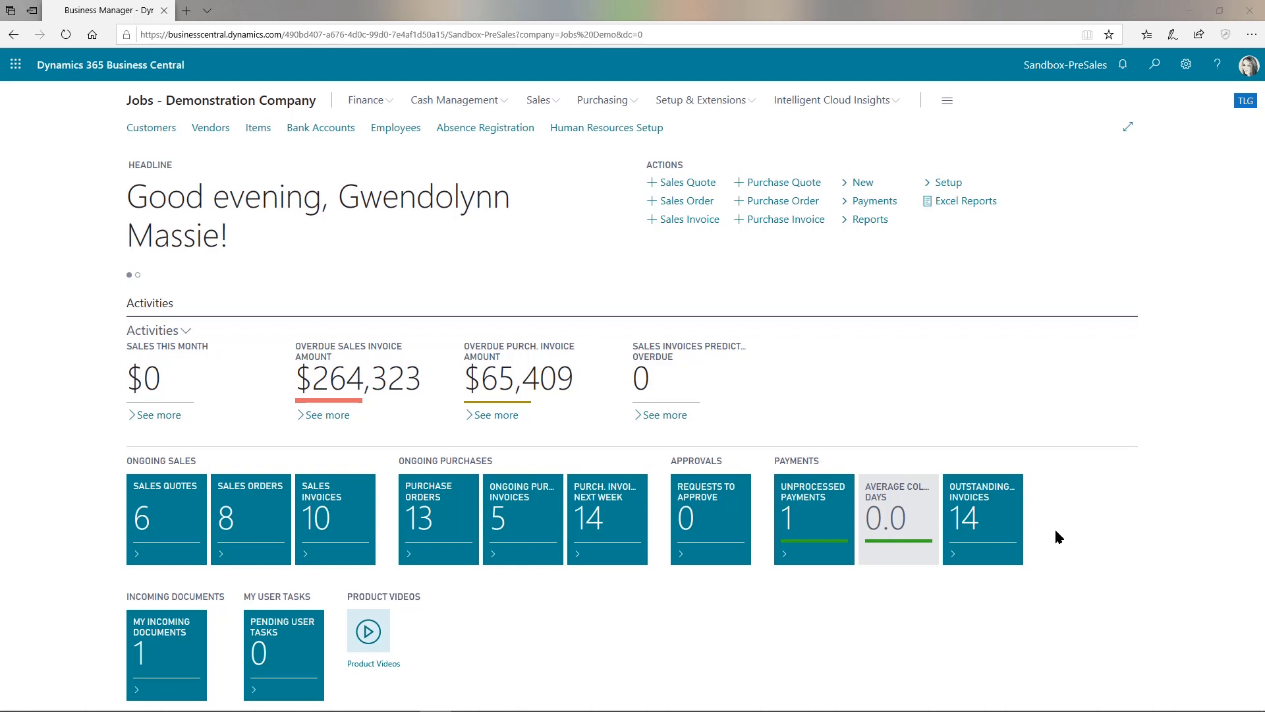
{"action": "mouse_move", "coordinate": [812, 351]}
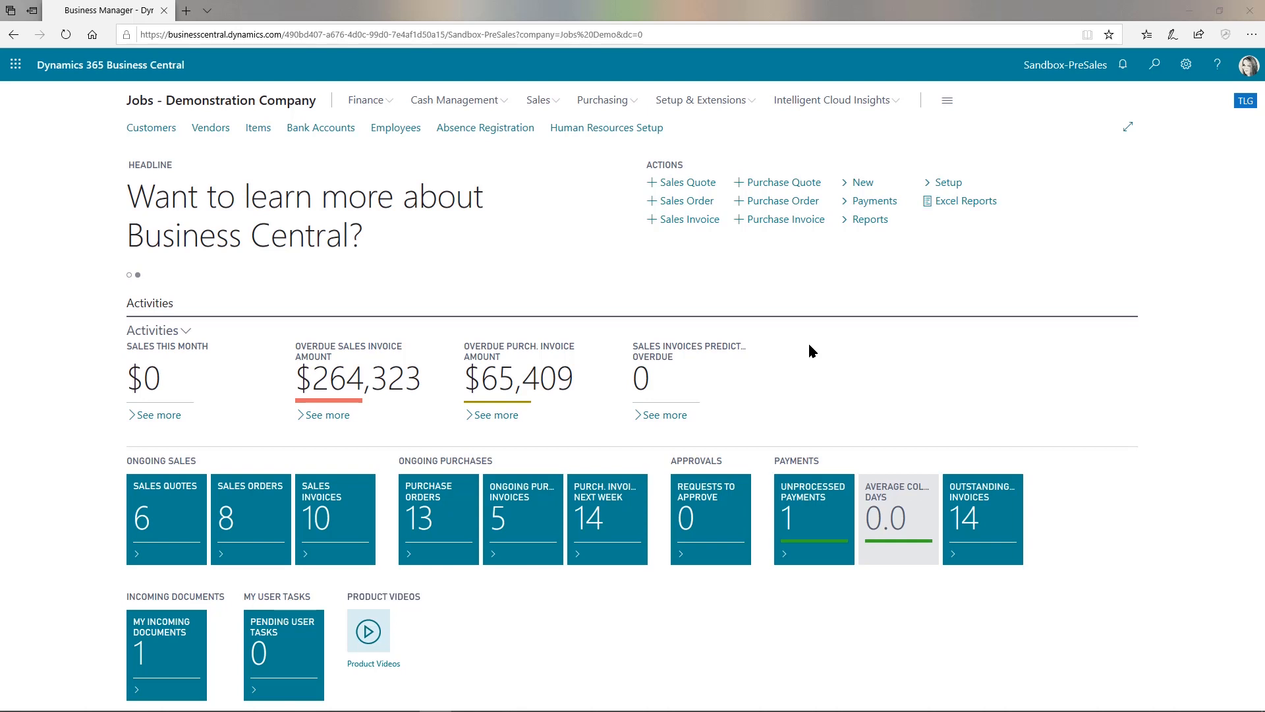
{"action": "mouse_move", "coordinate": [780, 345]}
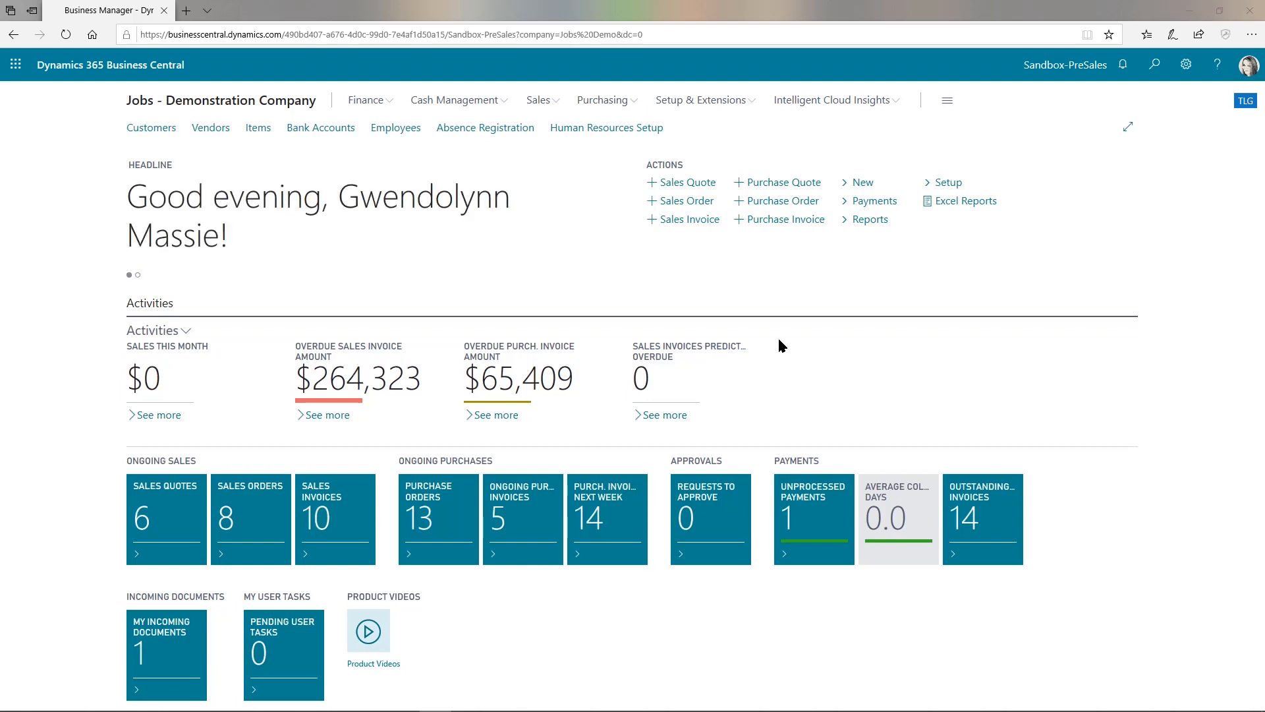
{"action": "mouse_move", "coordinate": [427, 200]}
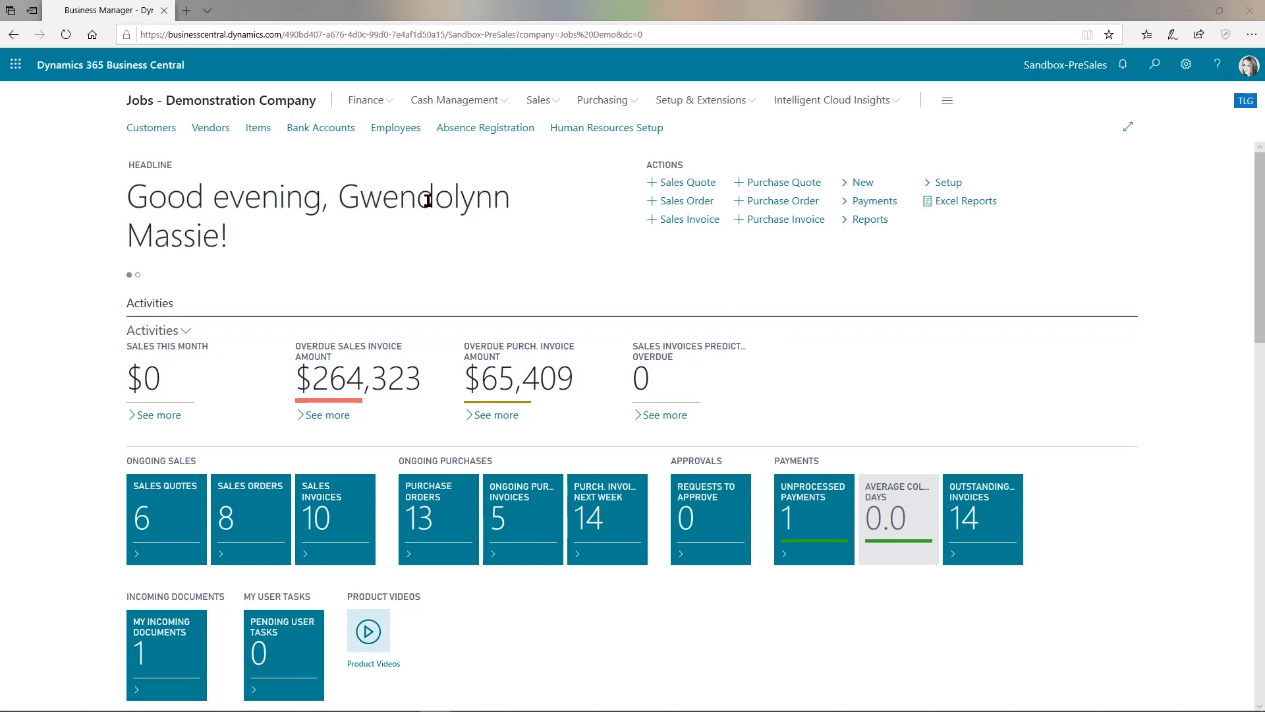
{"action": "mouse_move", "coordinate": [151, 127]}
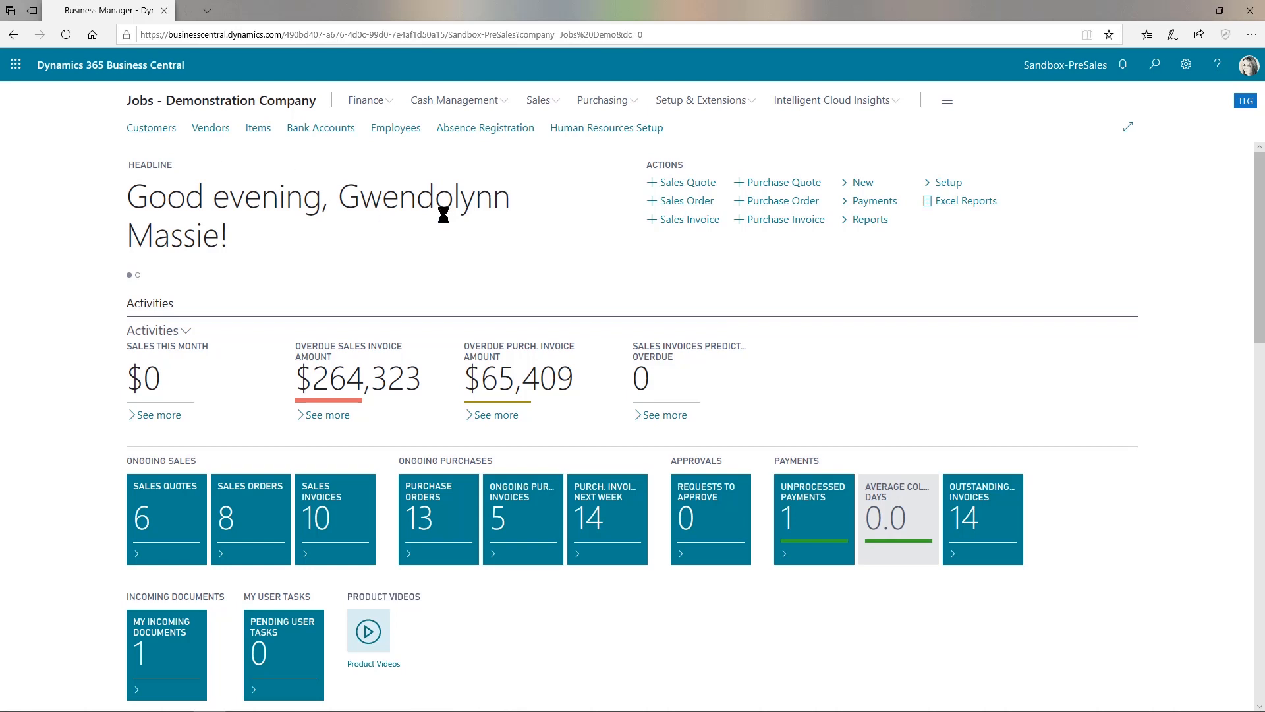
Step: Show the Customers list, then bring up its Page menu's Excel options
{"action": "left_click", "coordinate": [150, 127]}
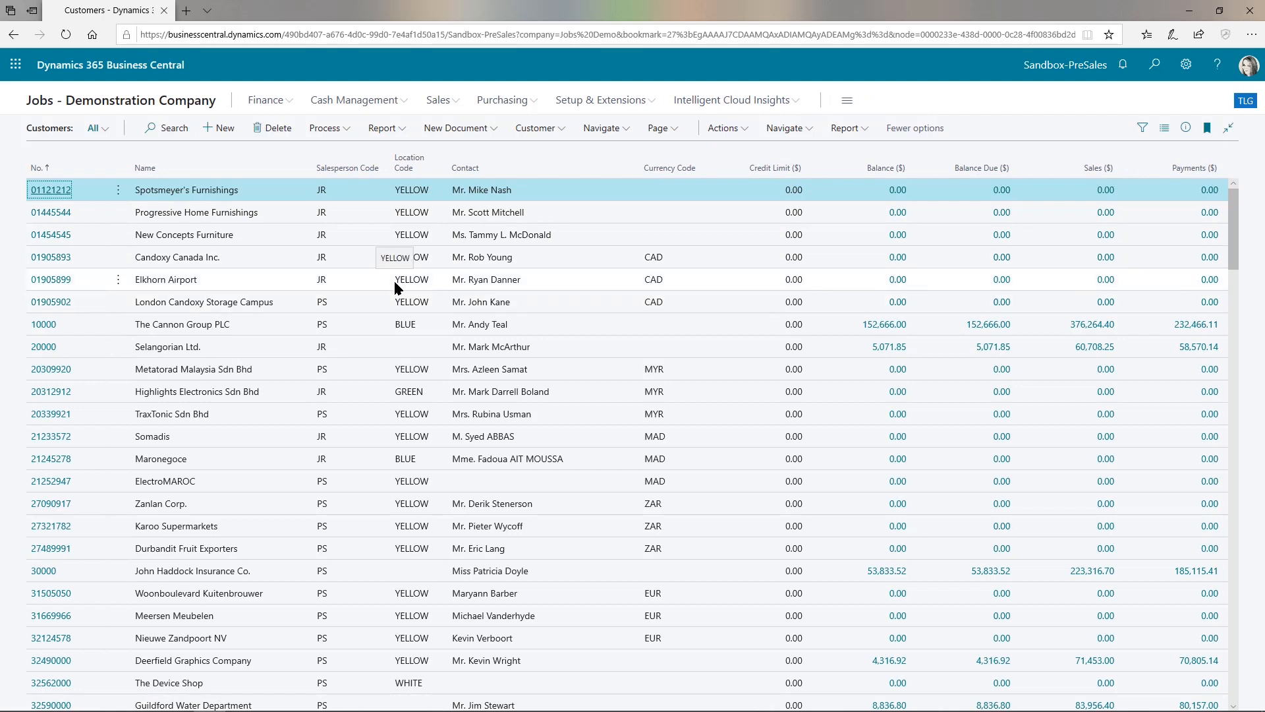
{"action": "mouse_move", "coordinate": [325, 334]}
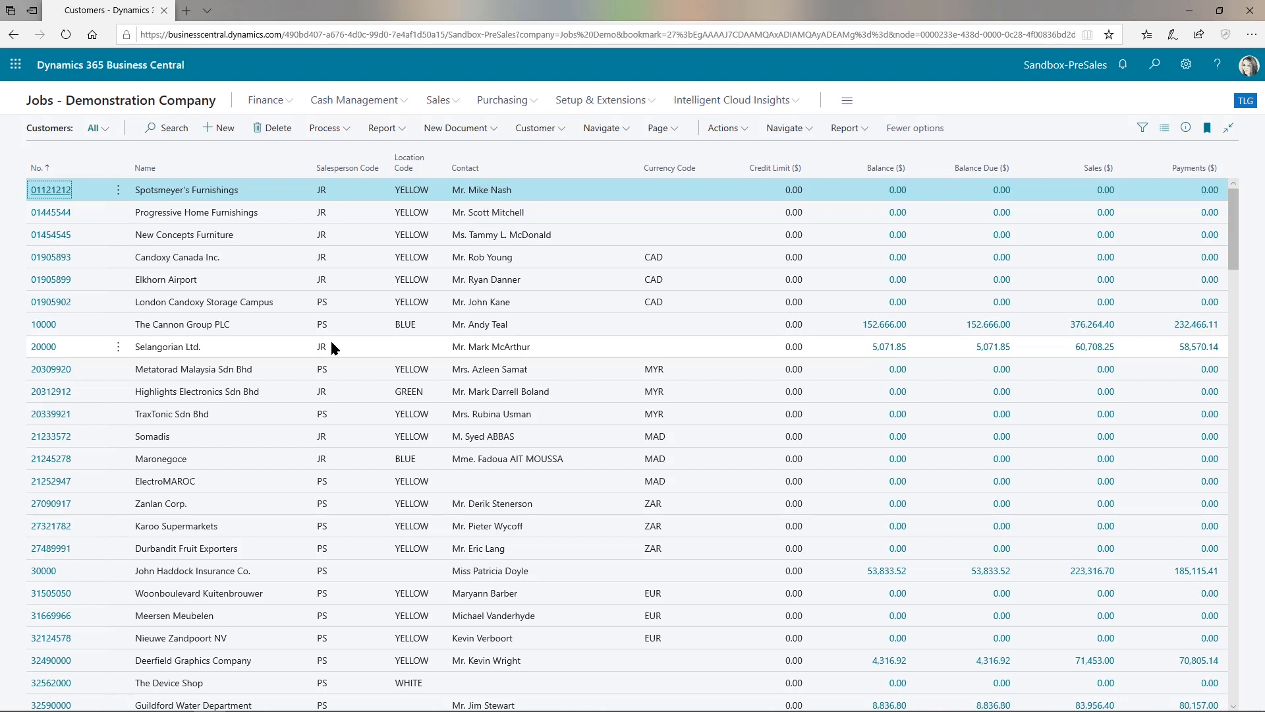
{"action": "mouse_move", "coordinate": [399, 384]}
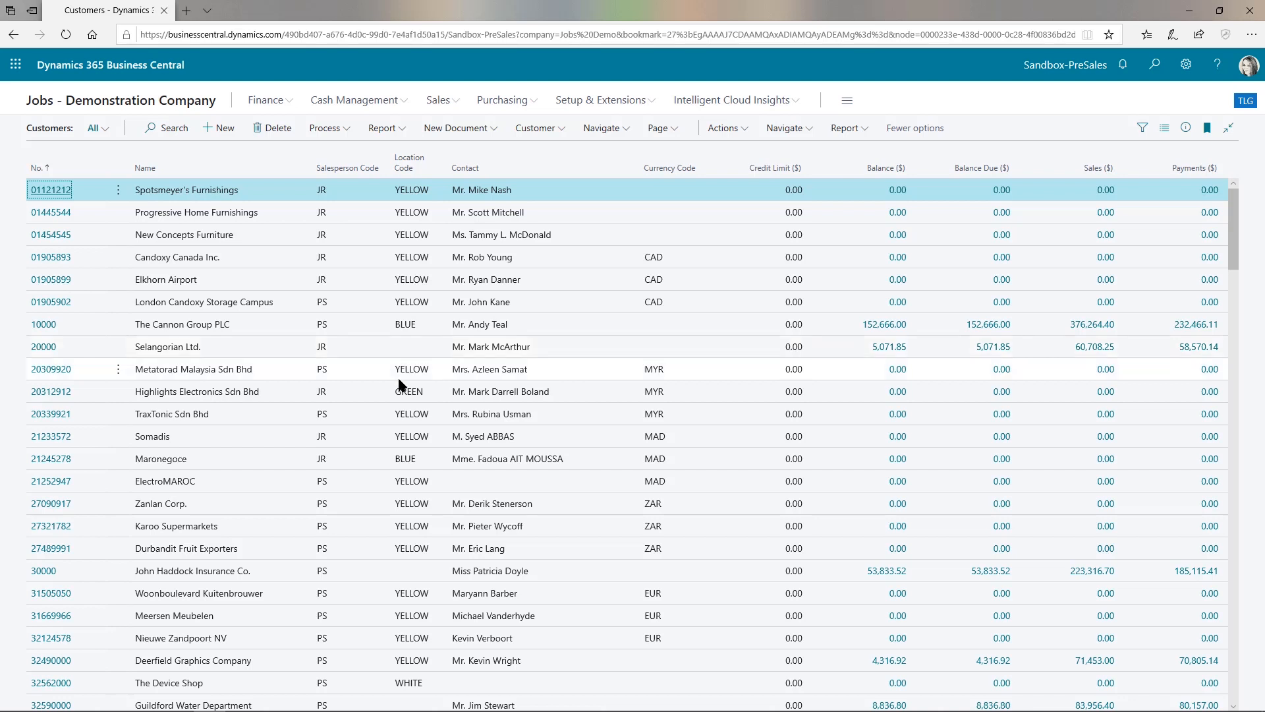
{"action": "mouse_move", "coordinate": [524, 199]}
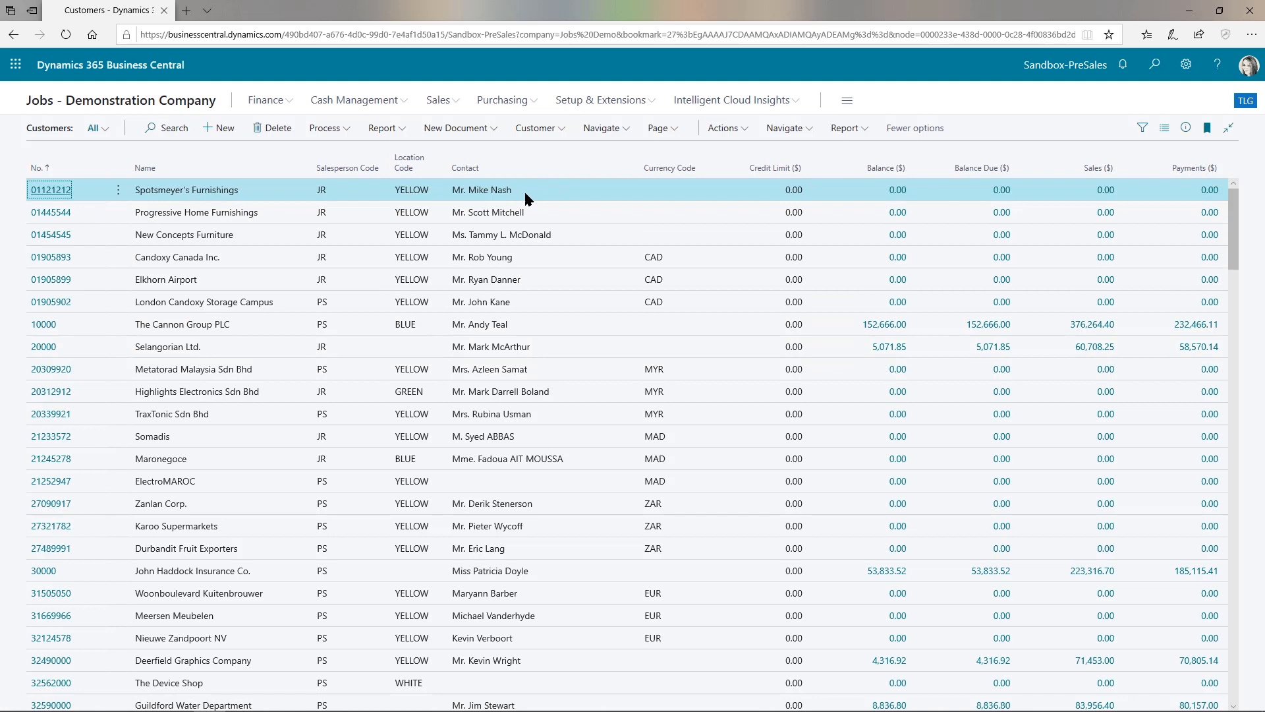
{"action": "mouse_move", "coordinate": [683, 279]}
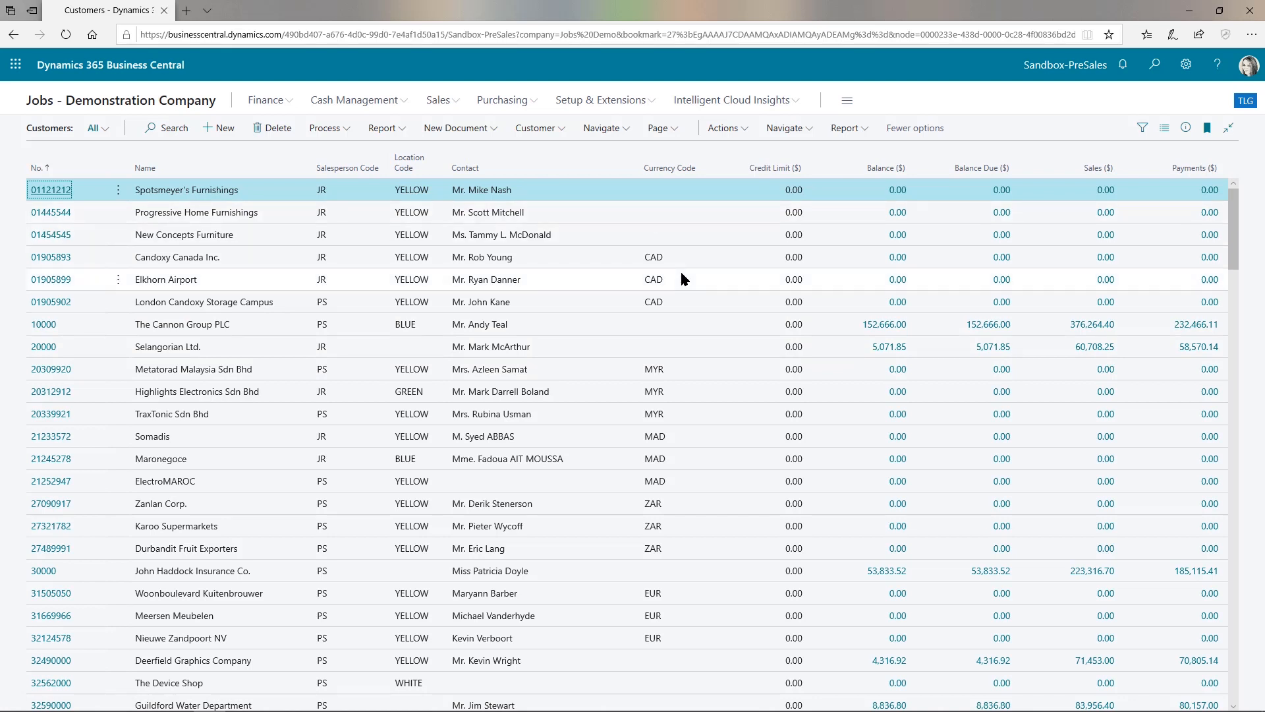
{"action": "left_click", "coordinate": [658, 127]}
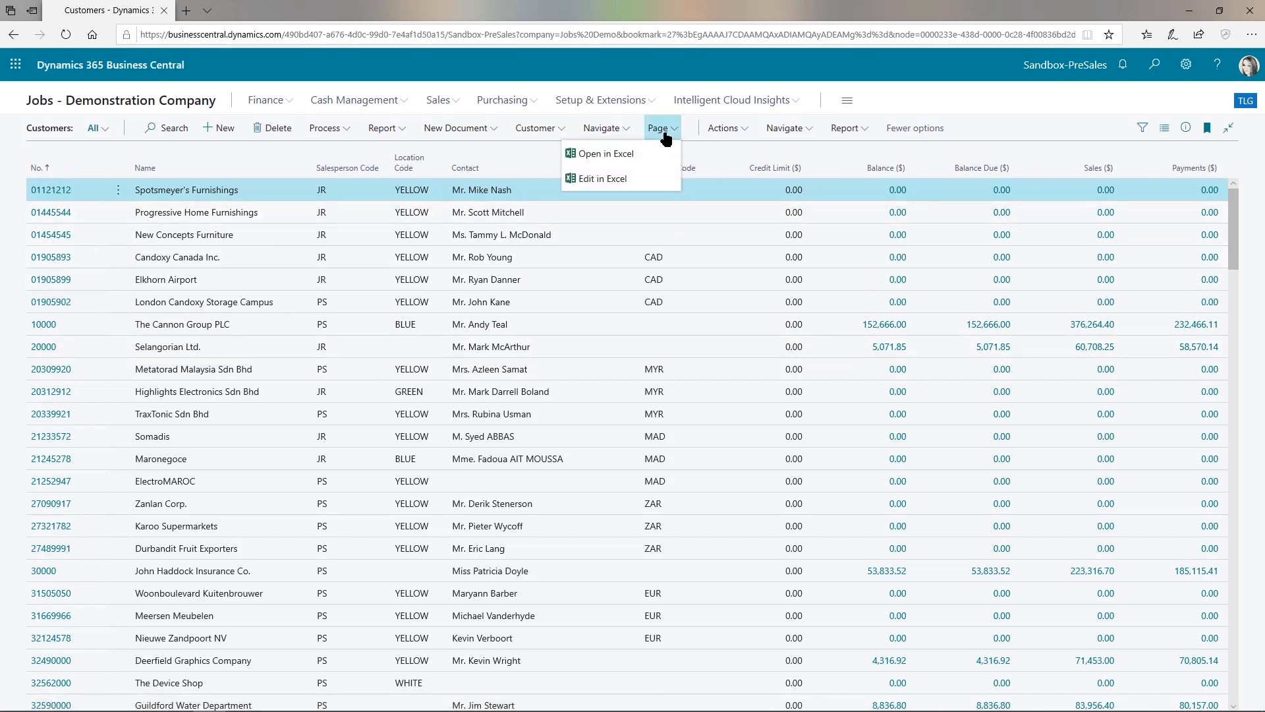
{"action": "mouse_move", "coordinate": [601, 179]}
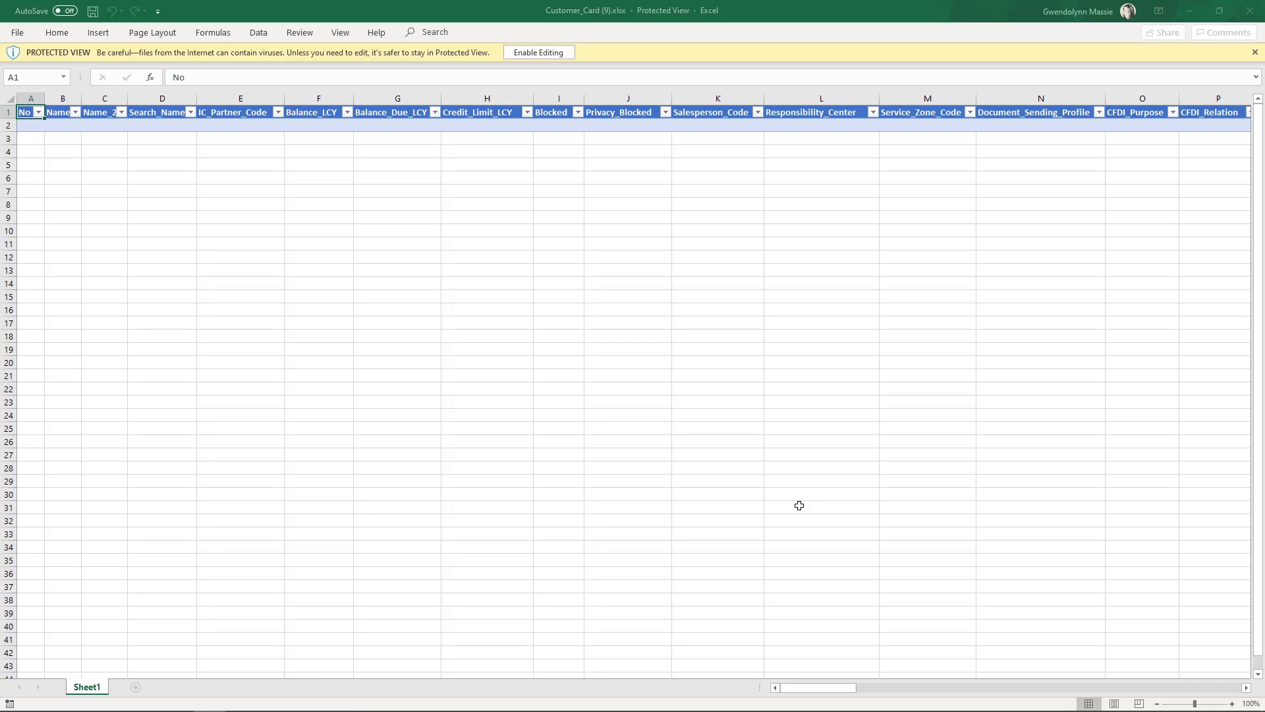
Step: Enable editing on the downloaded Customer_Card (9).xlsx workbook
{"action": "left_click", "coordinate": [538, 51]}
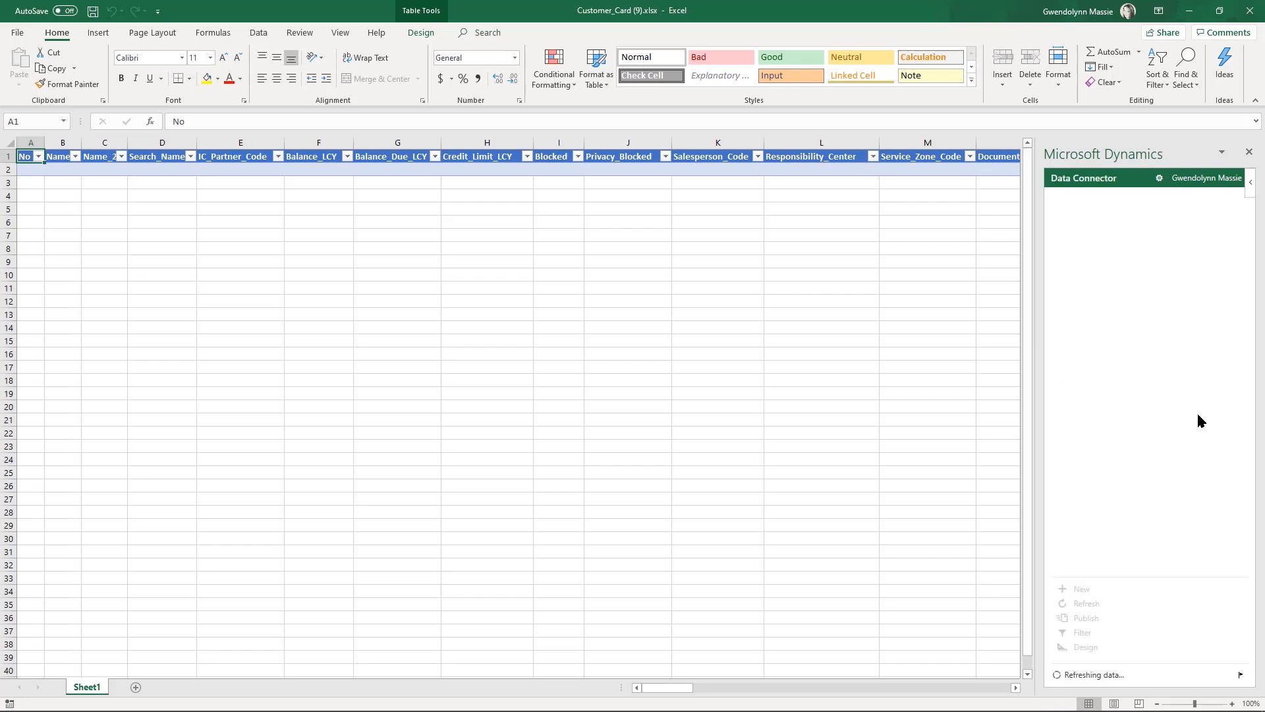
Step: Let the Data Connector load the customer table, then select TraxTonic's PS salesperson code
{"action": "left_click", "coordinate": [420, 32]}
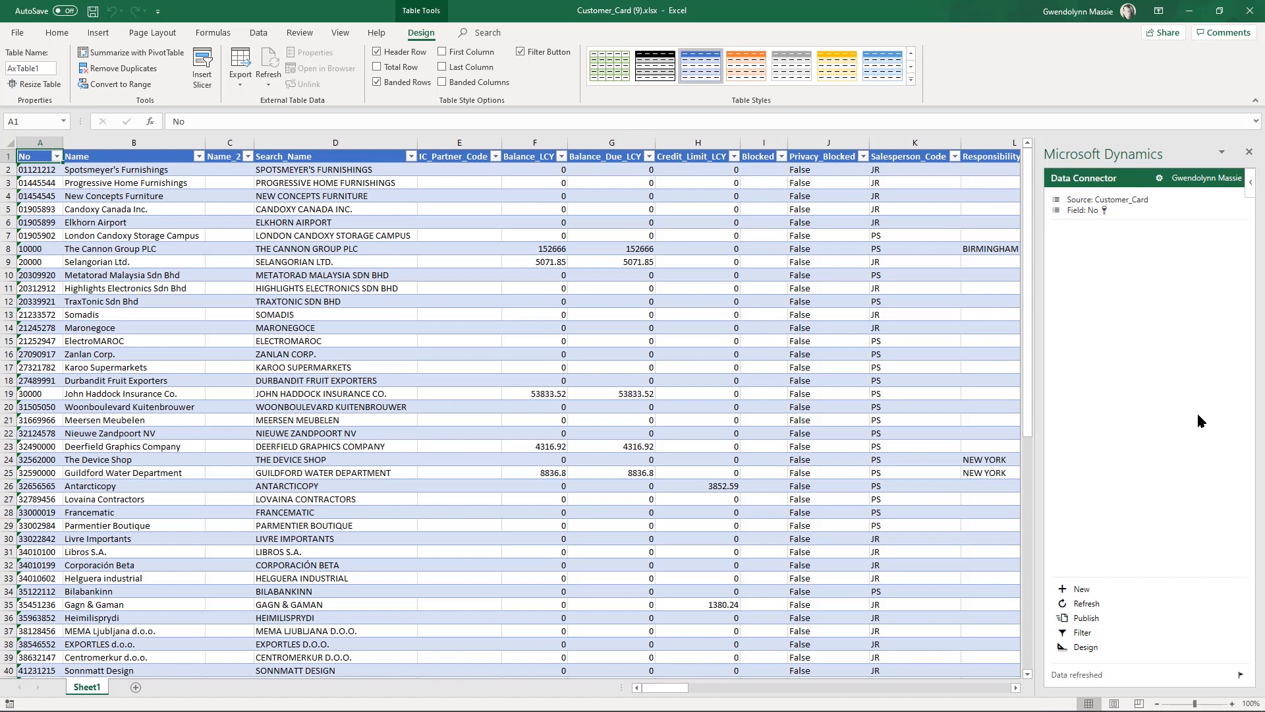
{"action": "left_click", "coordinate": [913, 302]}
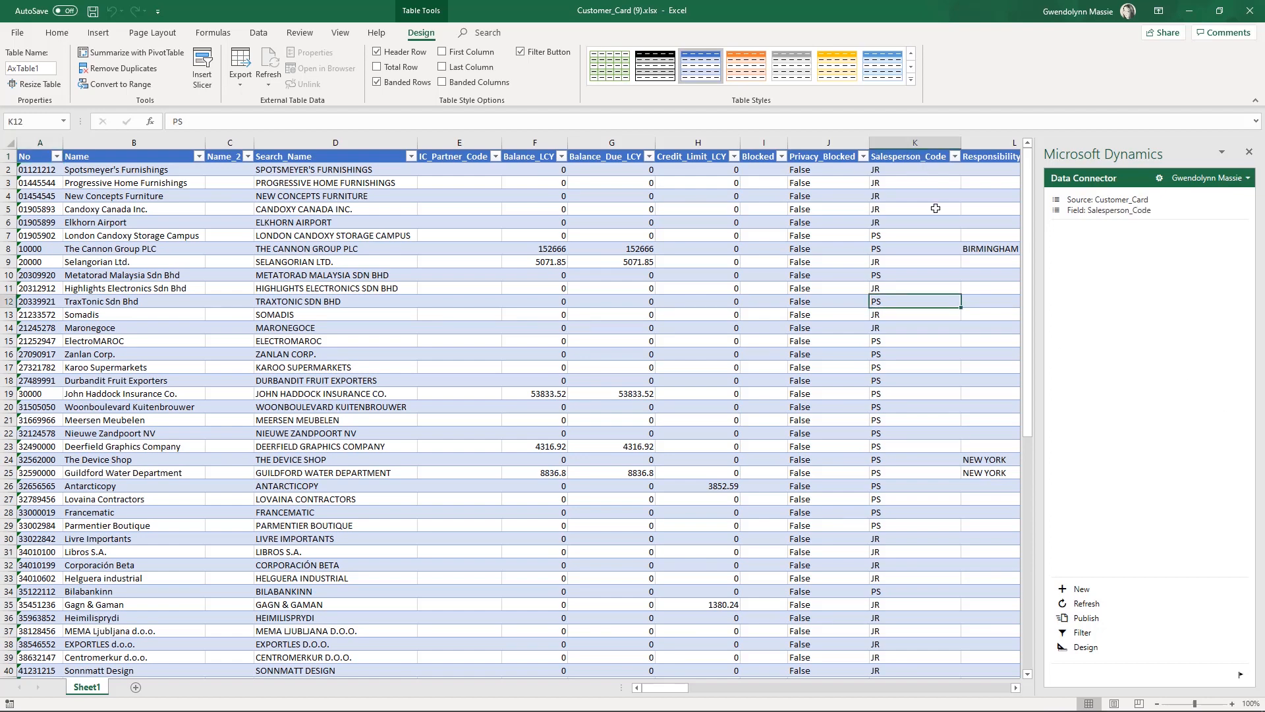
Step: Filter Salesperson_Code to exclude JR, leaving 23 customers to recode as JR
{"action": "left_click", "coordinate": [914, 222]}
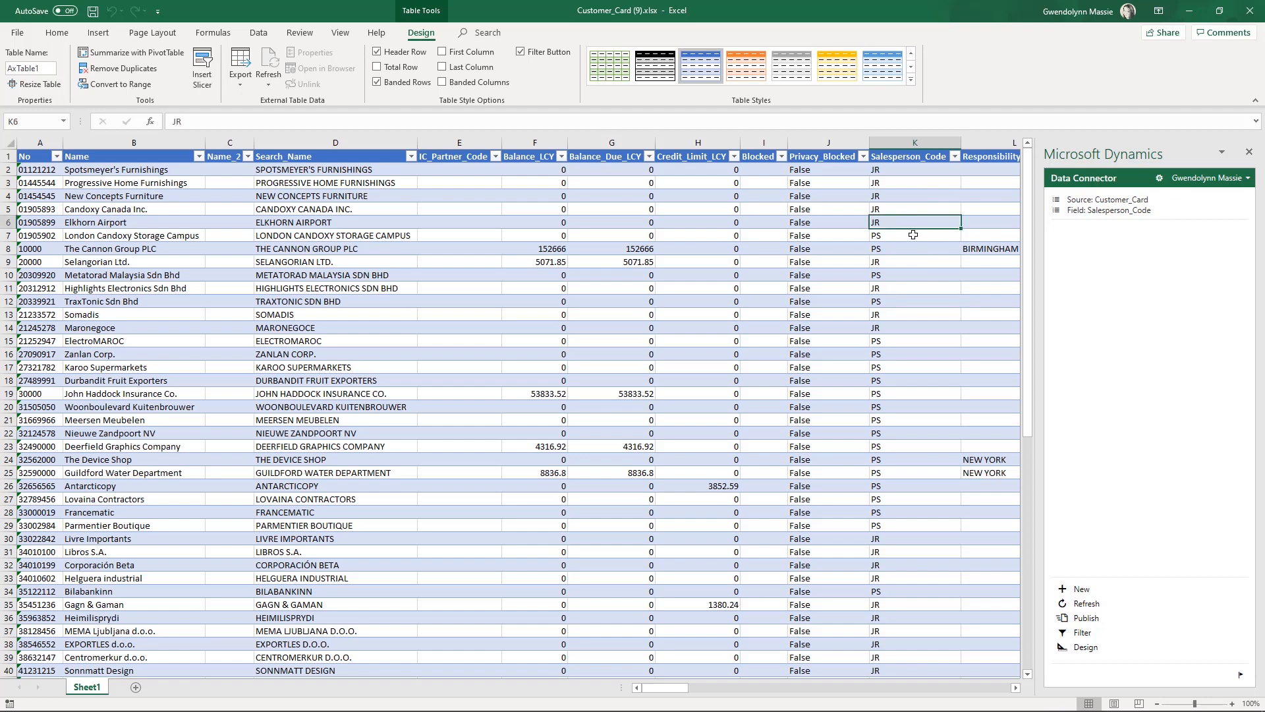
{"action": "left_click", "coordinate": [948, 157]}
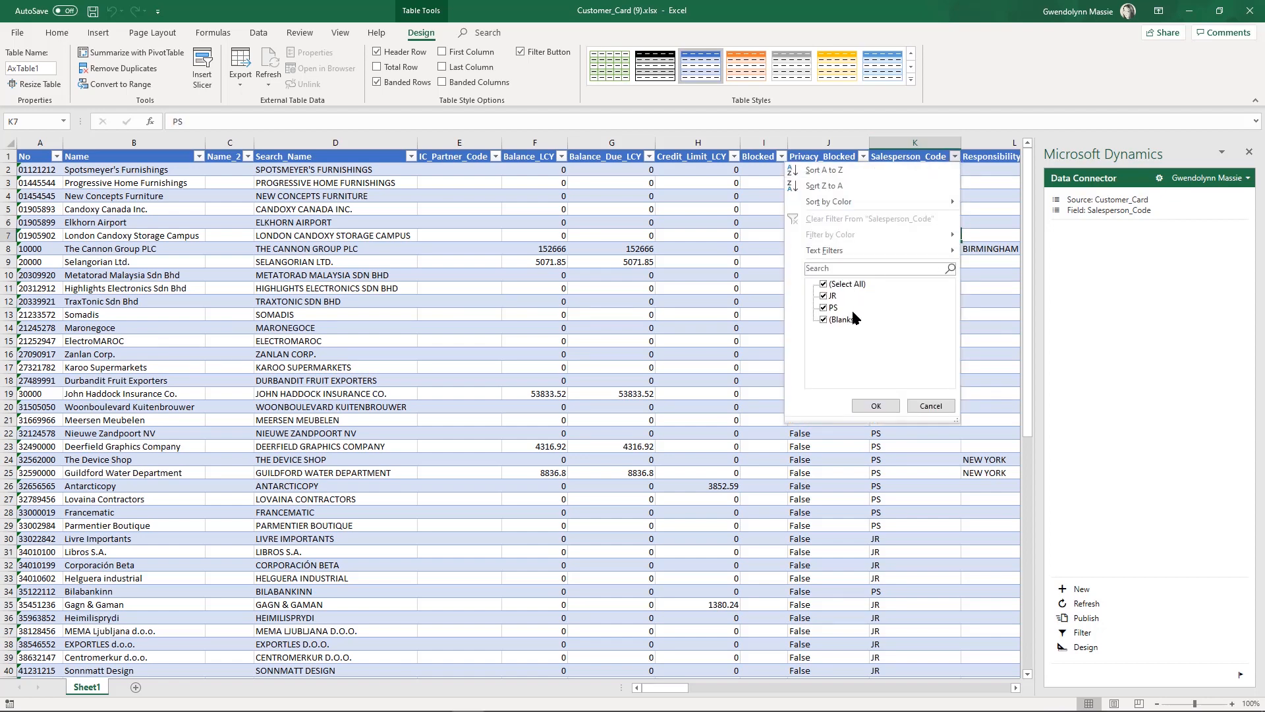
{"action": "left_click", "coordinate": [823, 295]}
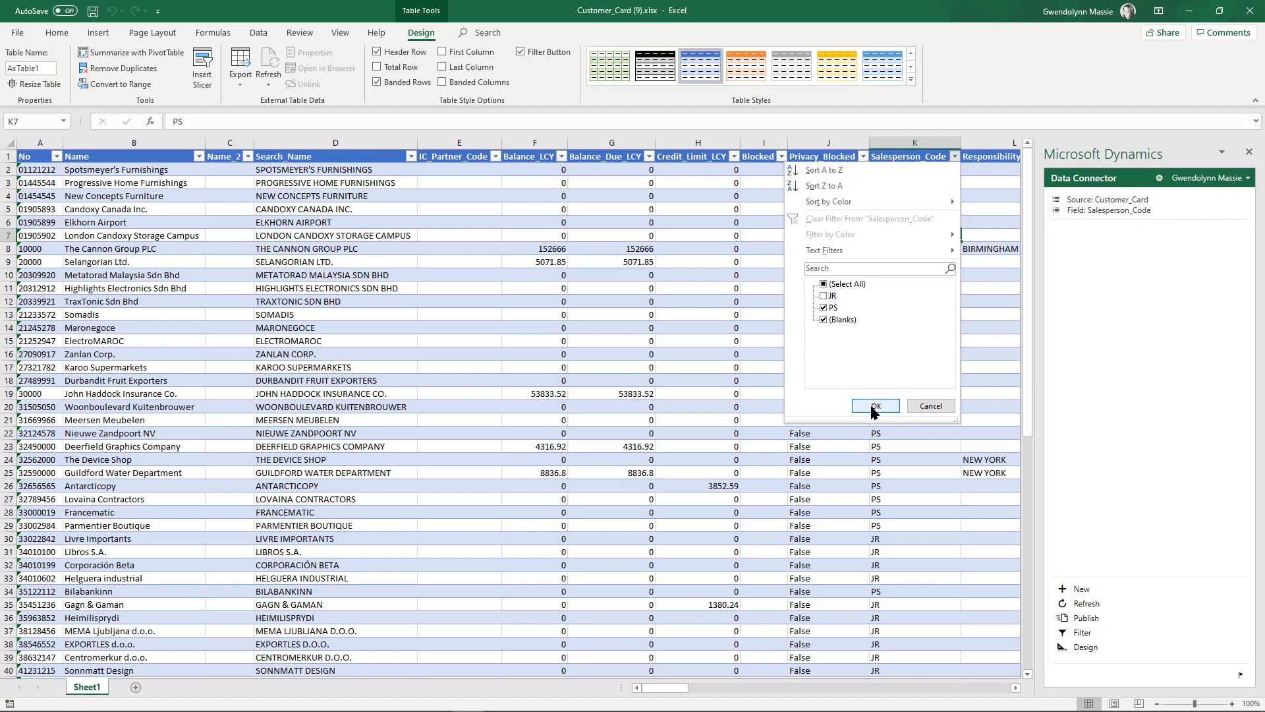
{"action": "left_click", "coordinate": [874, 405]}
{"action": "type", "text": "JR"}
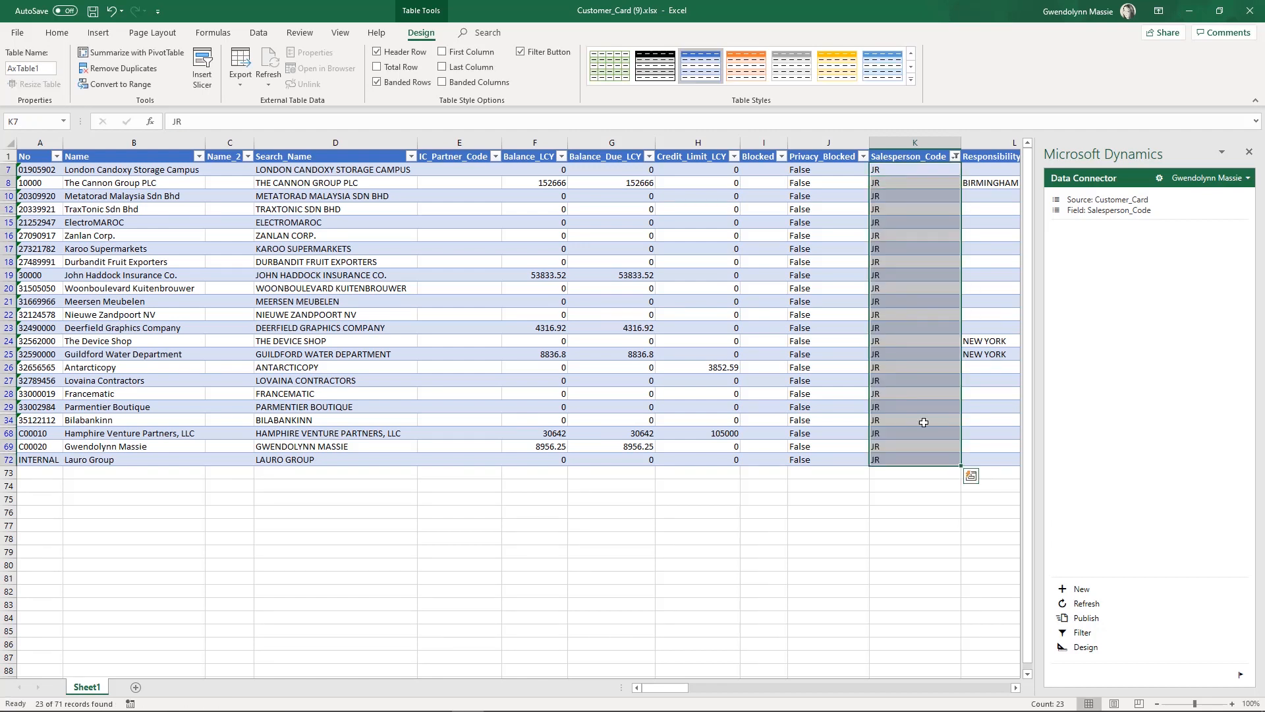
Step: Clear the Salesperson_Code filter and publish the JR changes to Business Central
{"action": "left_click", "coordinate": [914, 380]}
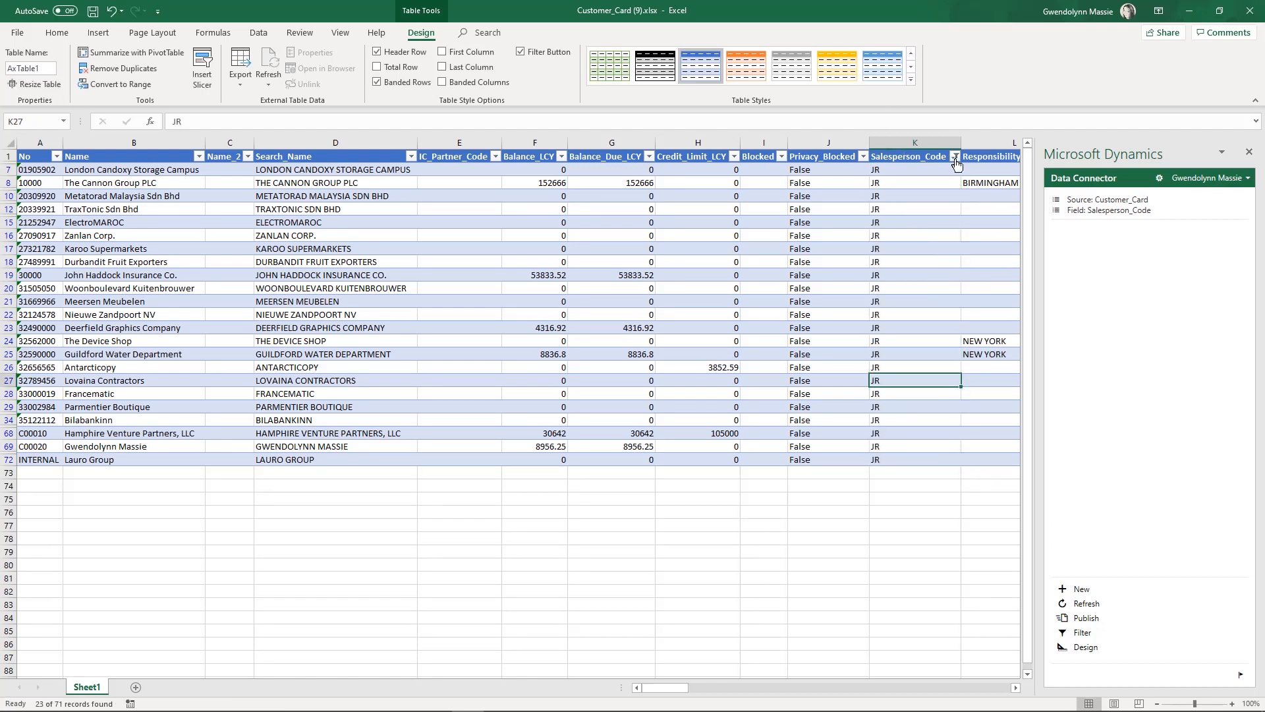
{"action": "left_click", "coordinate": [955, 156]}
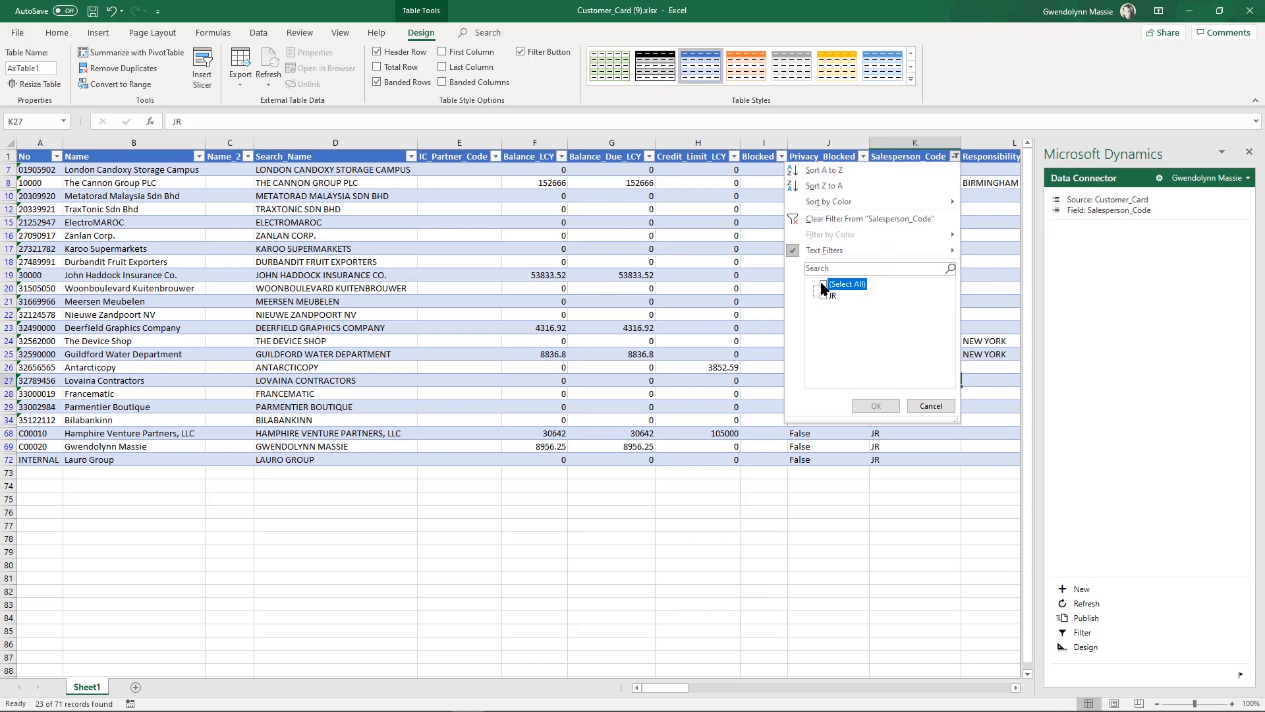
{"action": "left_click", "coordinate": [874, 405]}
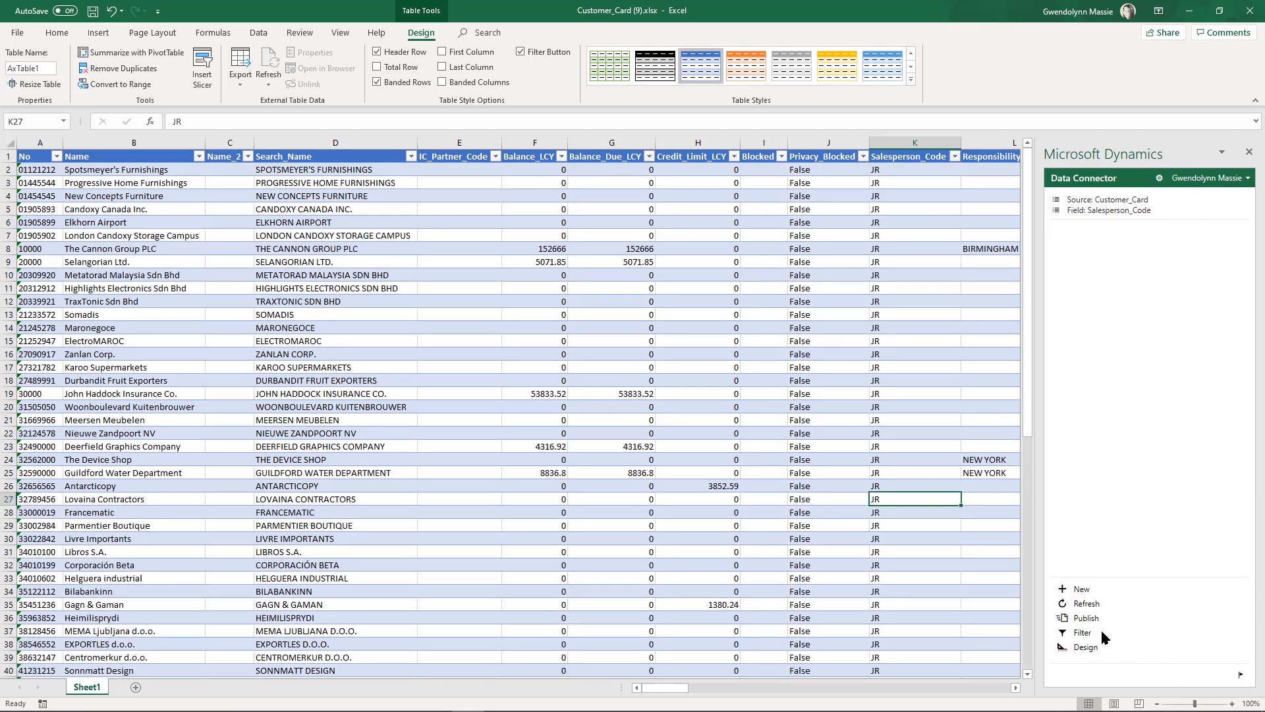
{"action": "left_click", "coordinate": [1085, 618]}
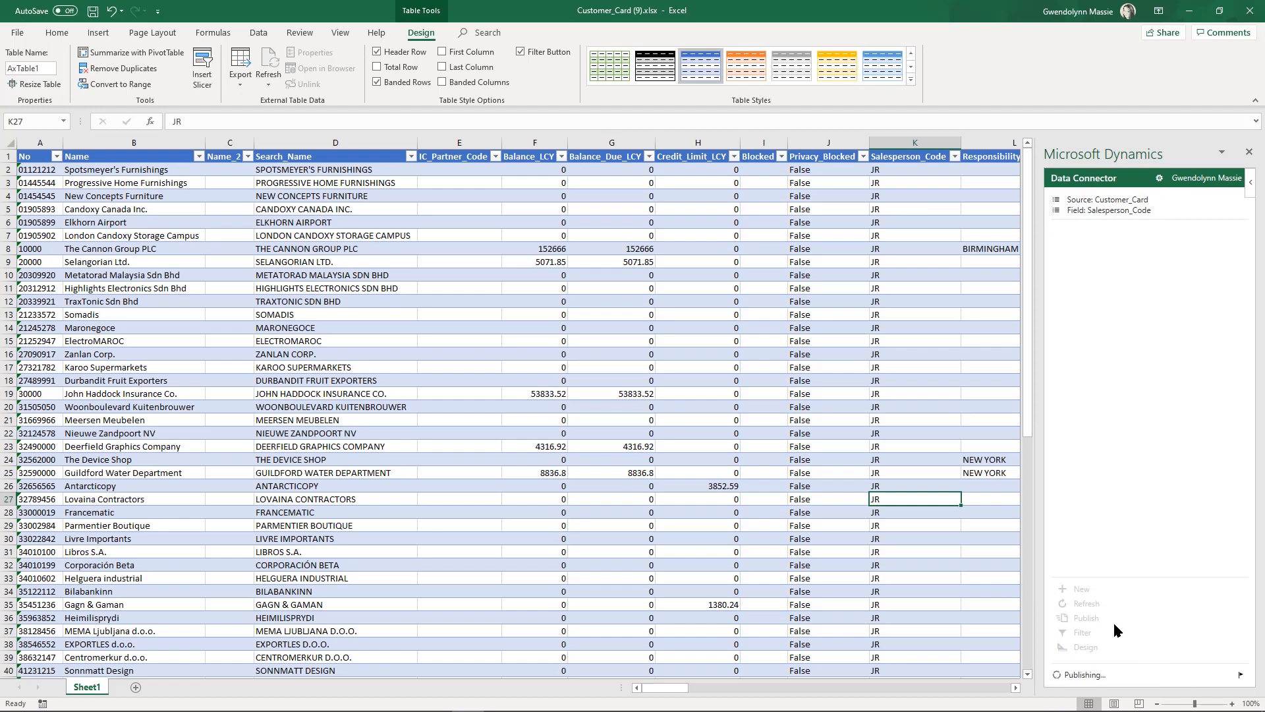
{"action": "mouse_move", "coordinate": [904, 389]}
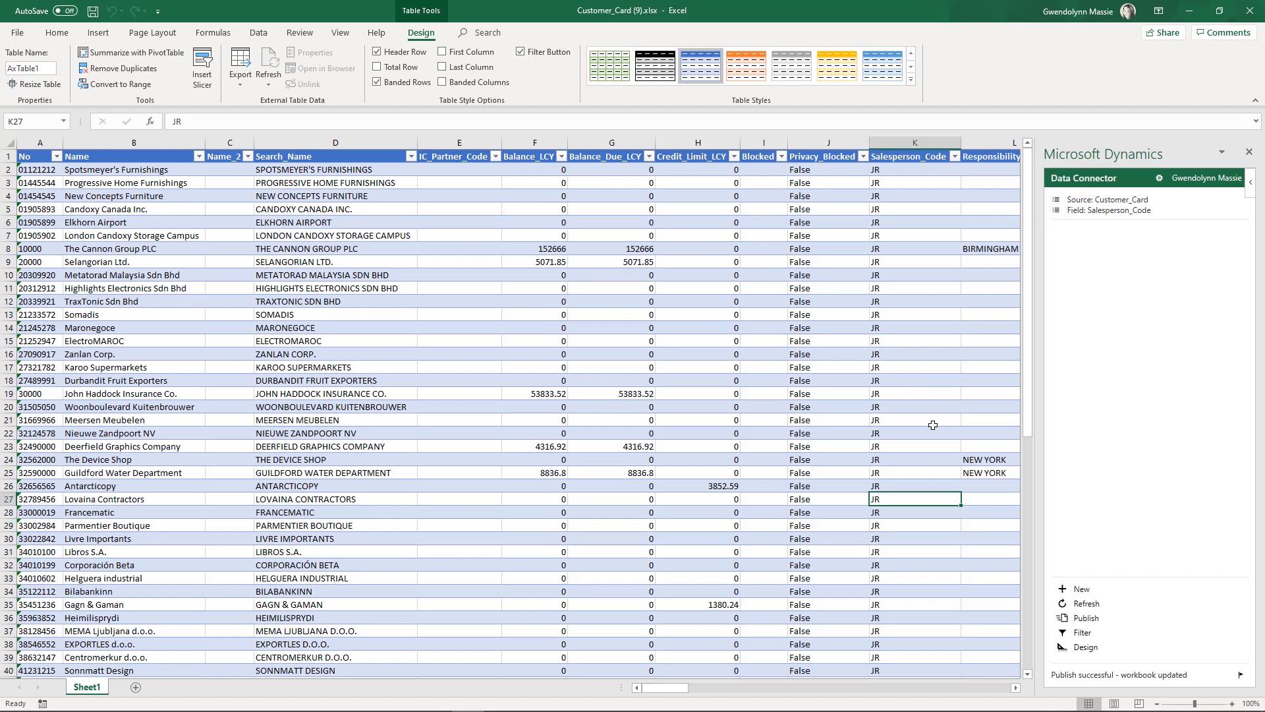
Step: Set Meersen Meubelen's salesperson code to GWEN and attempt to publish it
{"action": "left_click", "coordinate": [915, 420]}
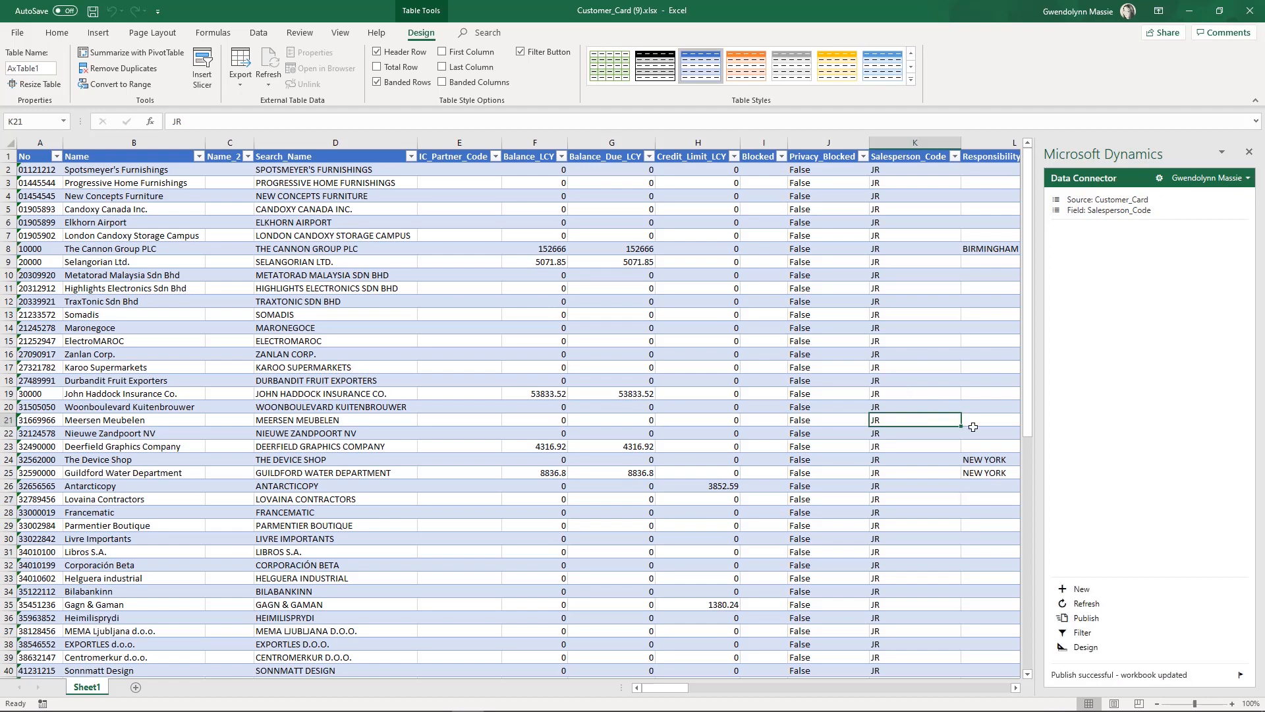
{"action": "type", "text": "GWEN"}
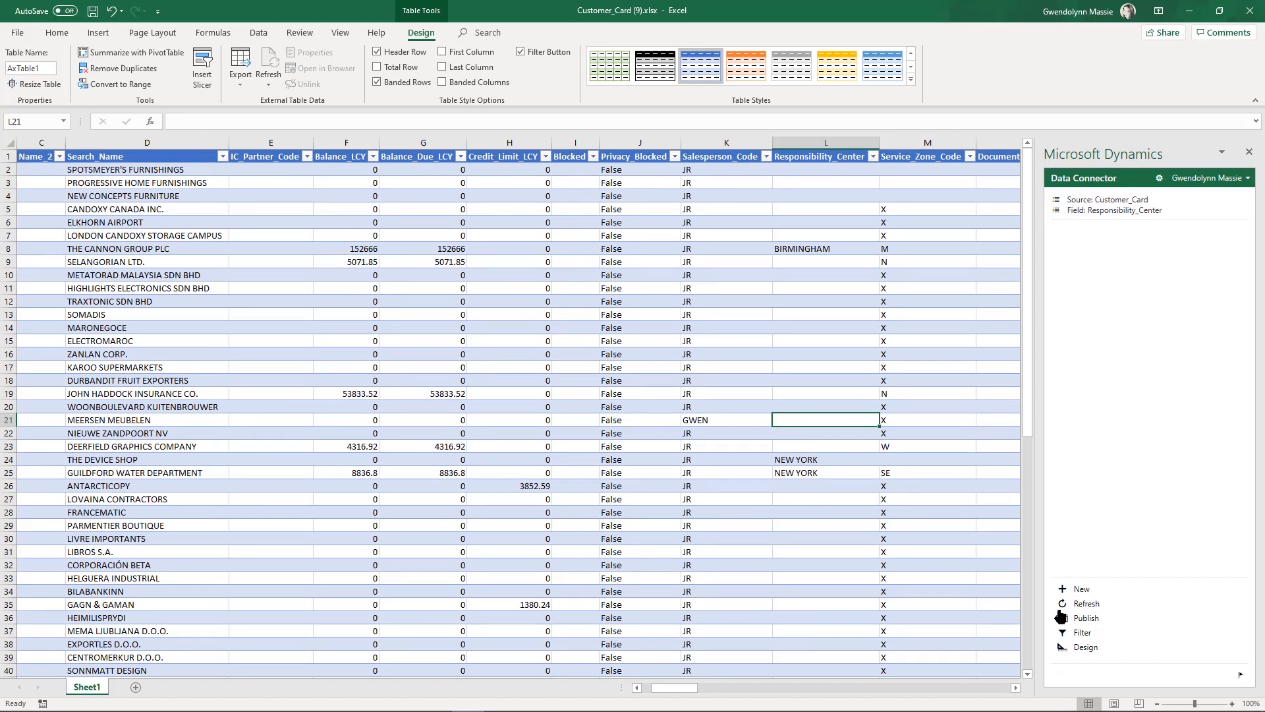
{"action": "left_click", "coordinate": [1086, 618]}
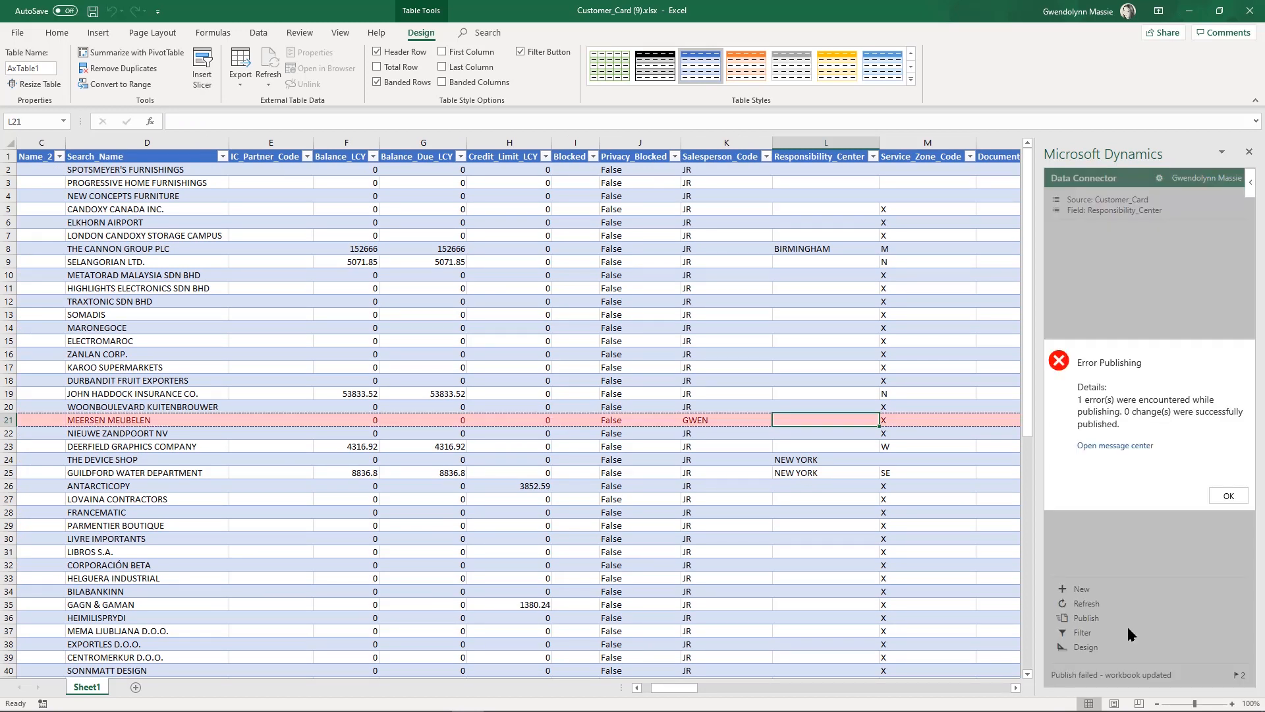
{"action": "mouse_move", "coordinate": [1070, 515]}
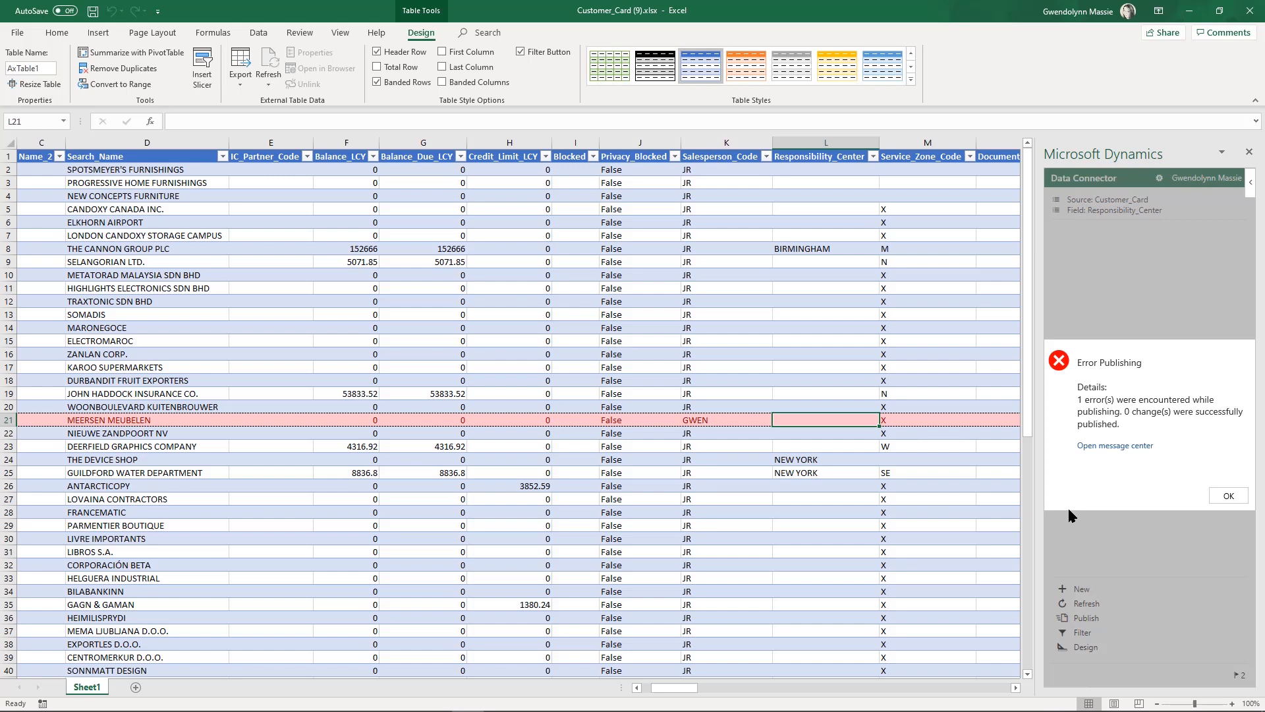
{"action": "mouse_move", "coordinate": [1189, 12]}
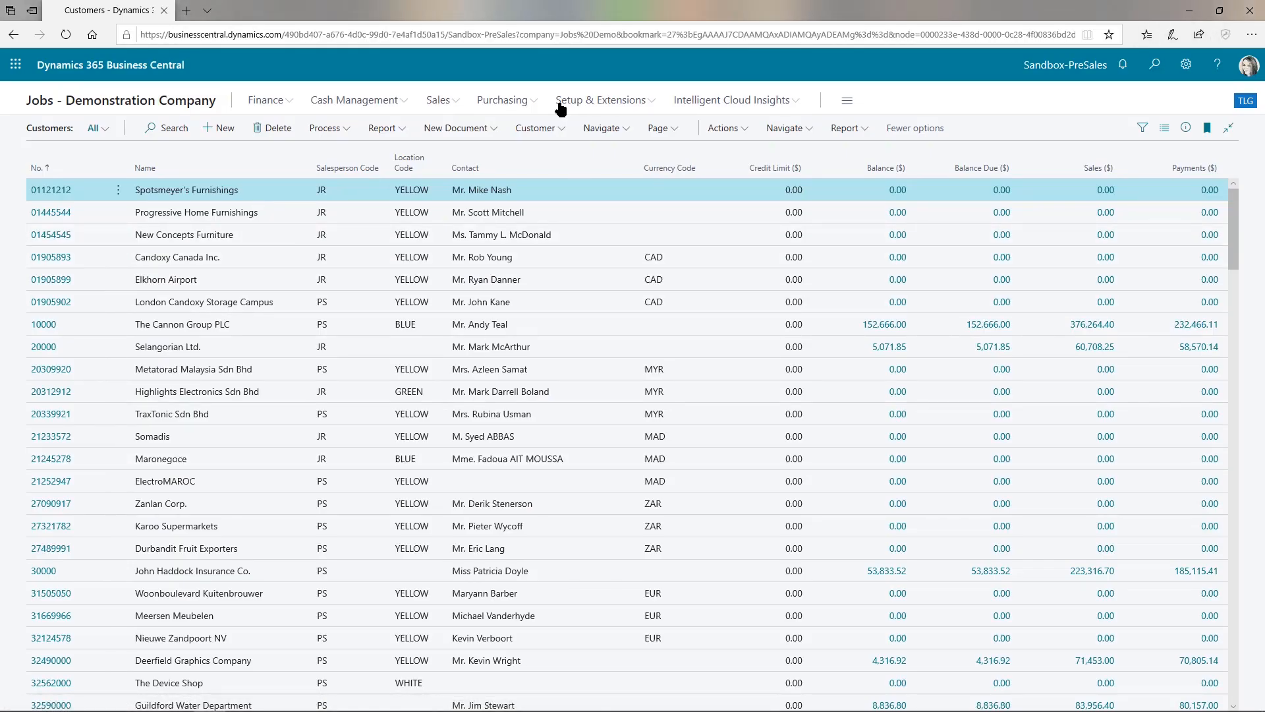
{"action": "mouse_move", "coordinate": [573, 100]}
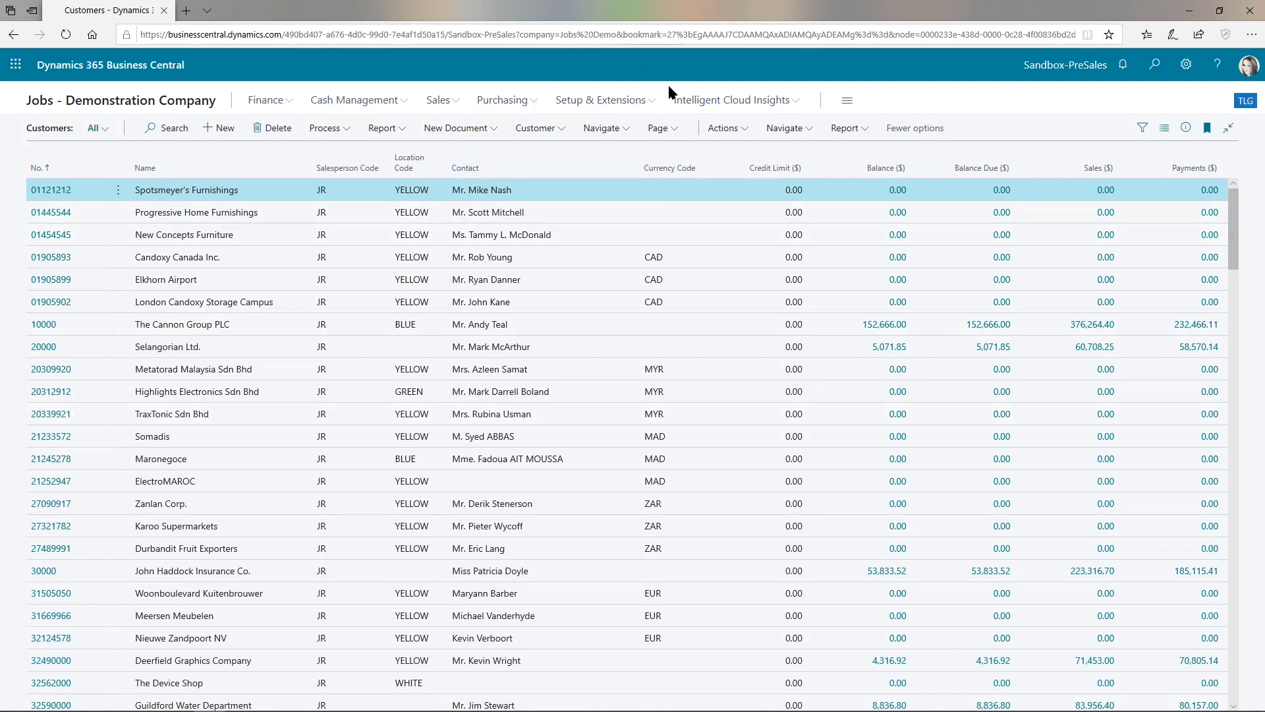
{"action": "mouse_move", "coordinate": [686, 118]}
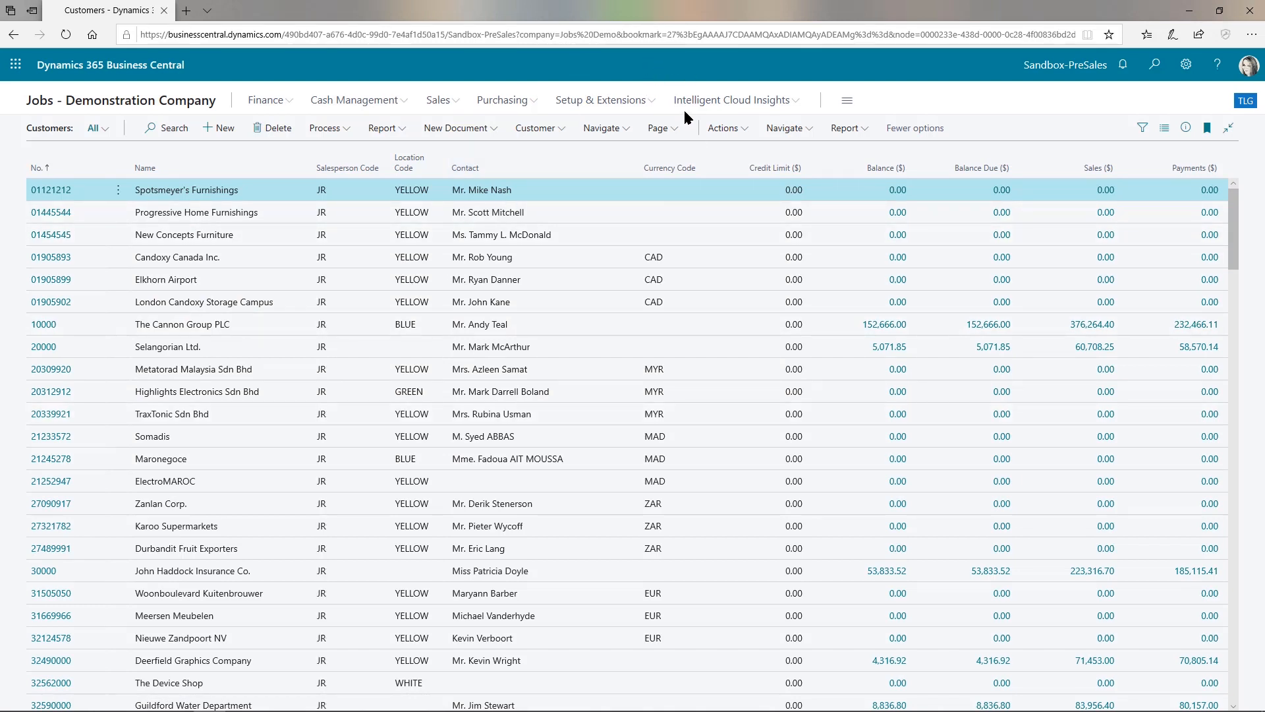
{"action": "mouse_move", "coordinate": [341, 621]}
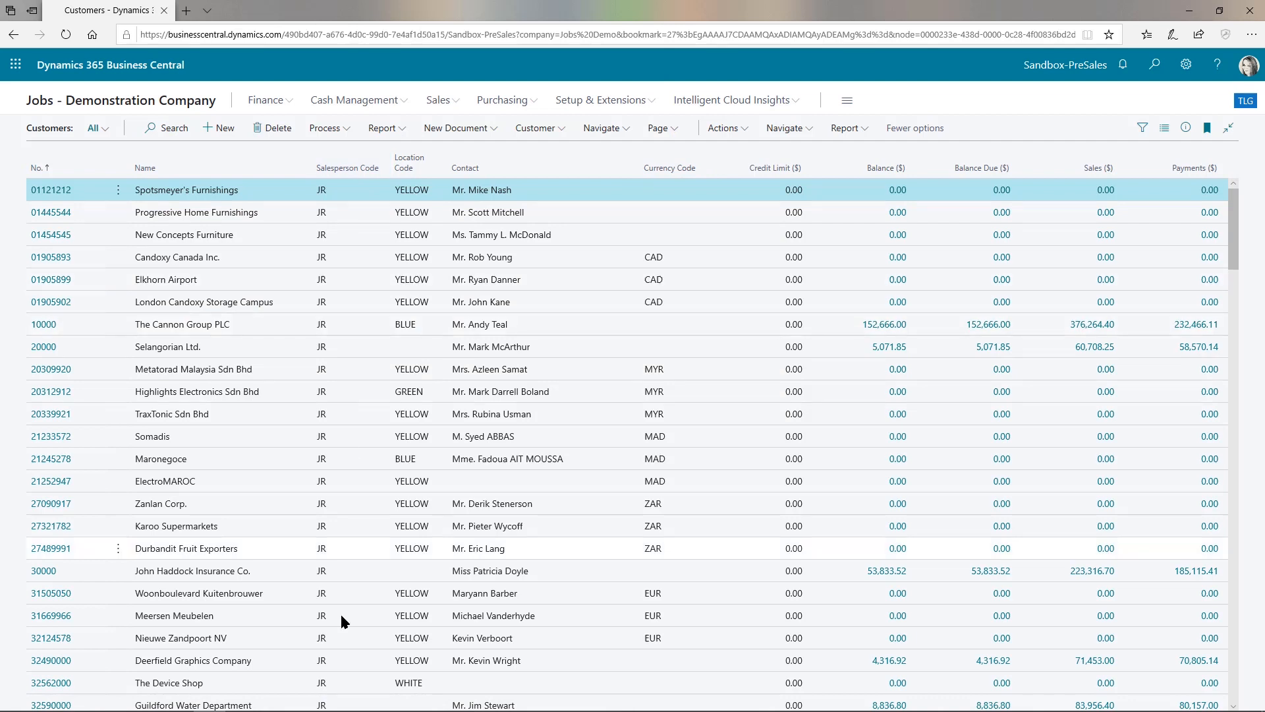
{"action": "mouse_move", "coordinate": [546, 472]}
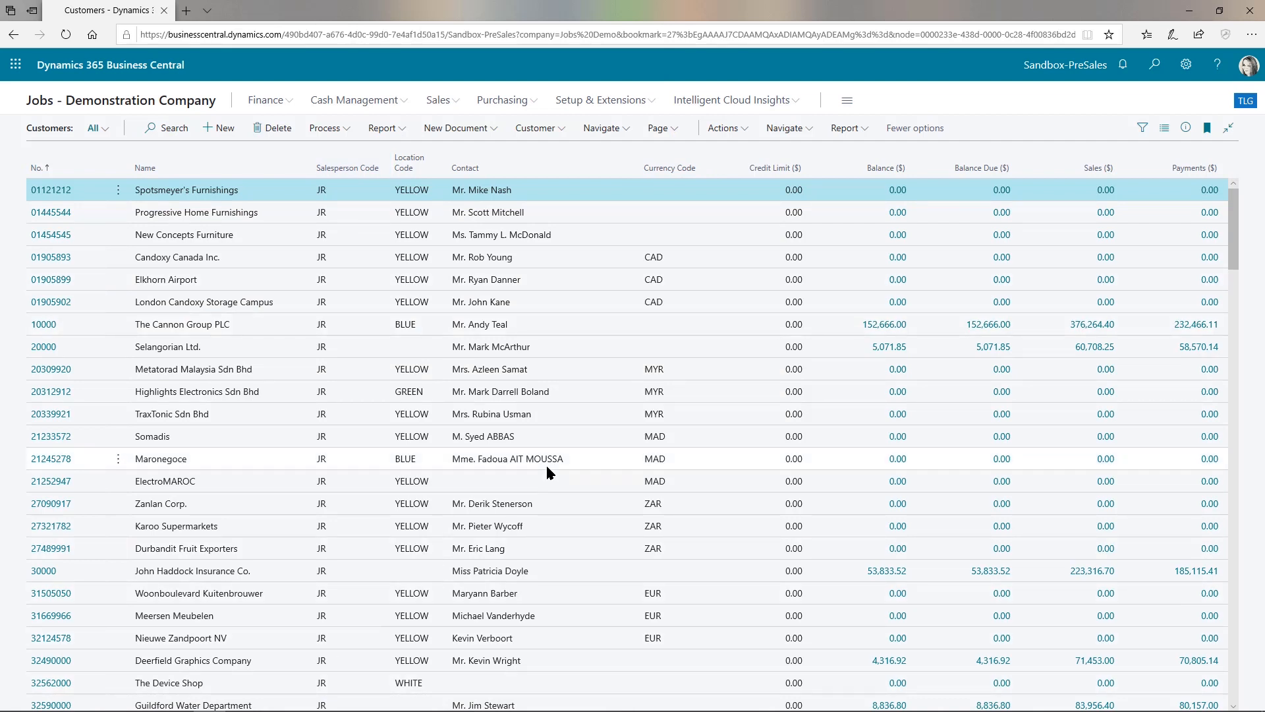
{"action": "mouse_move", "coordinate": [502, 460]}
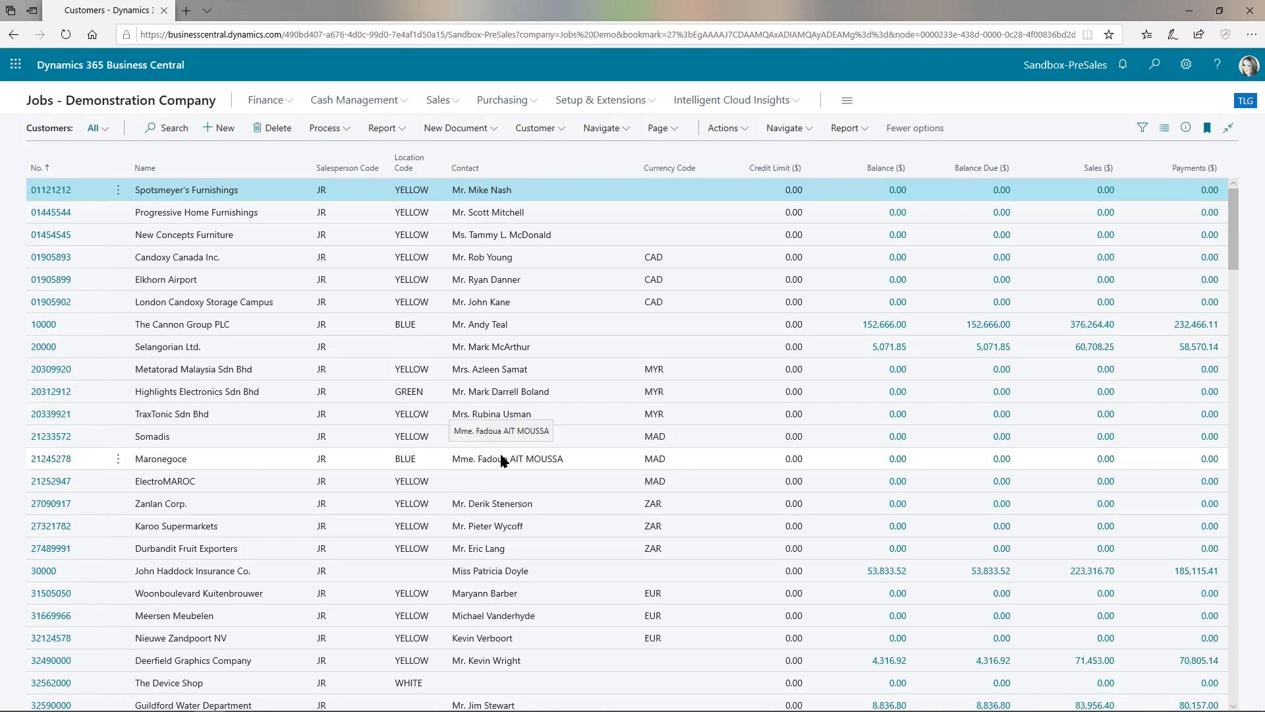